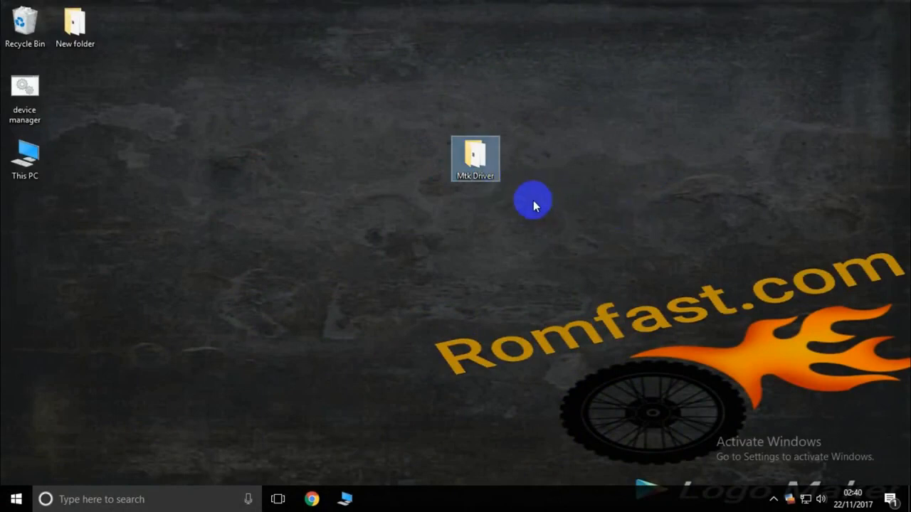
- Open the Mtk Driver folder from the desktop to list the x32 and x64 installers
drag(475, 158, 375, 158)
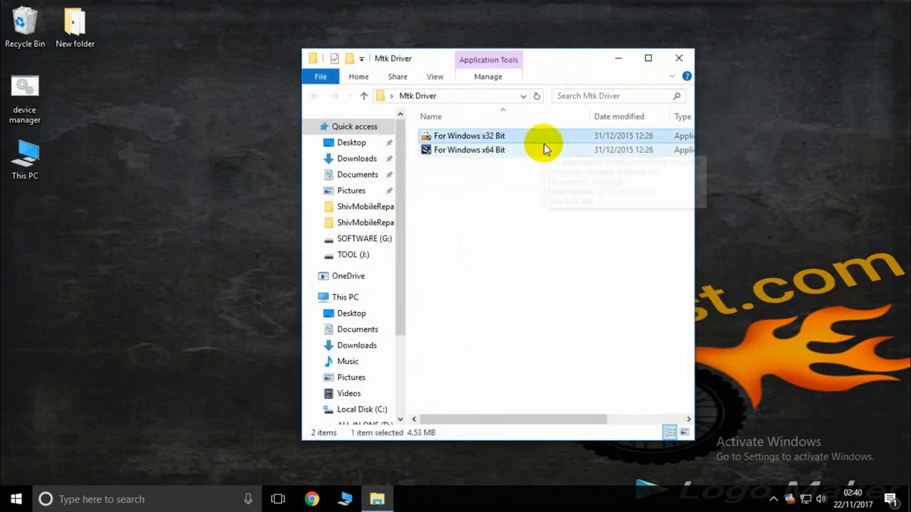
mouse_move(519, 142)
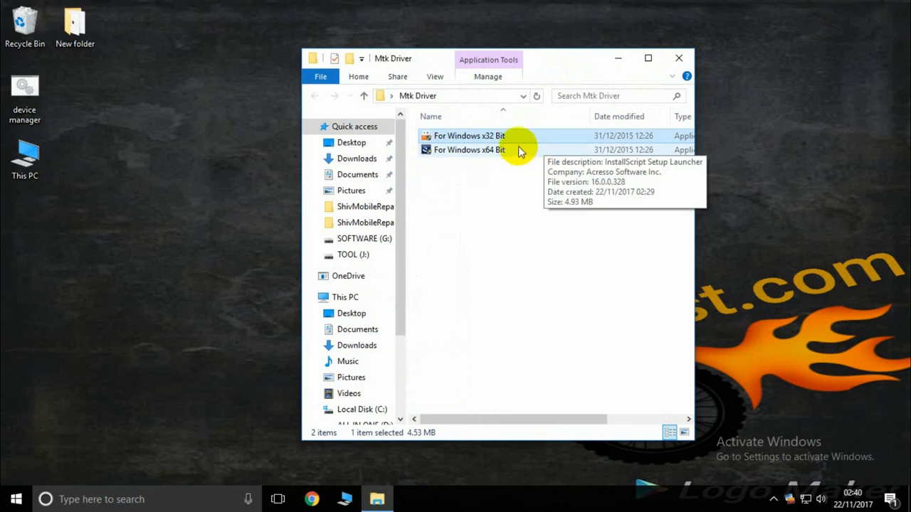
mouse_move(504, 149)
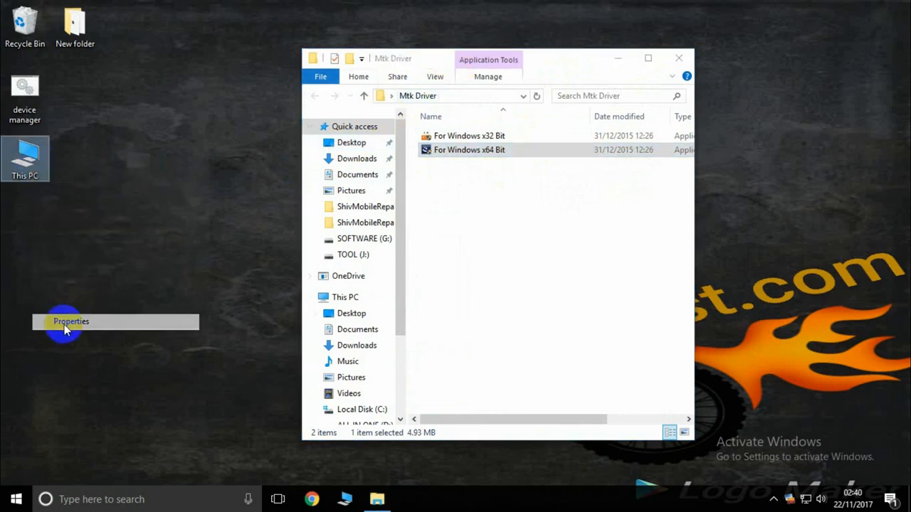
click(71, 321)
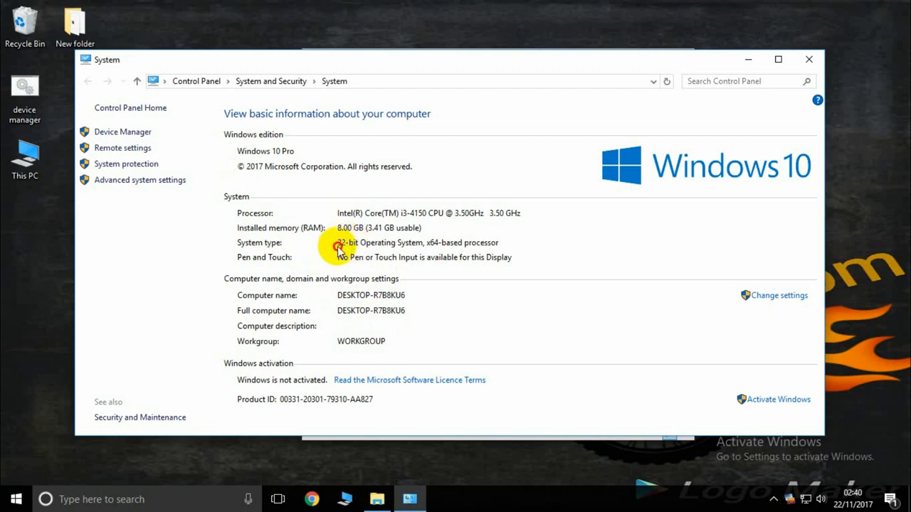
mouse_move(808, 60)
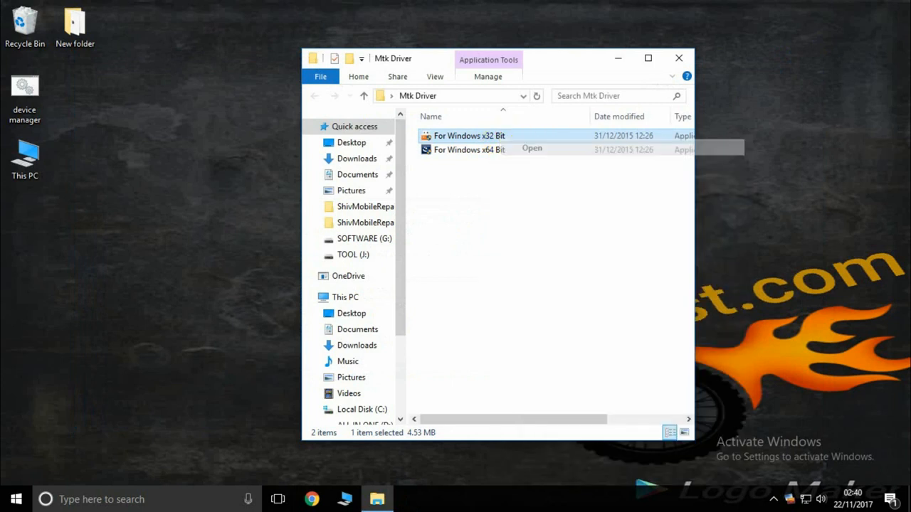
- Run the For Windows x32 Bit installer in English and finish installing the Cynus T1 x86 drivers
double_click(469, 135)
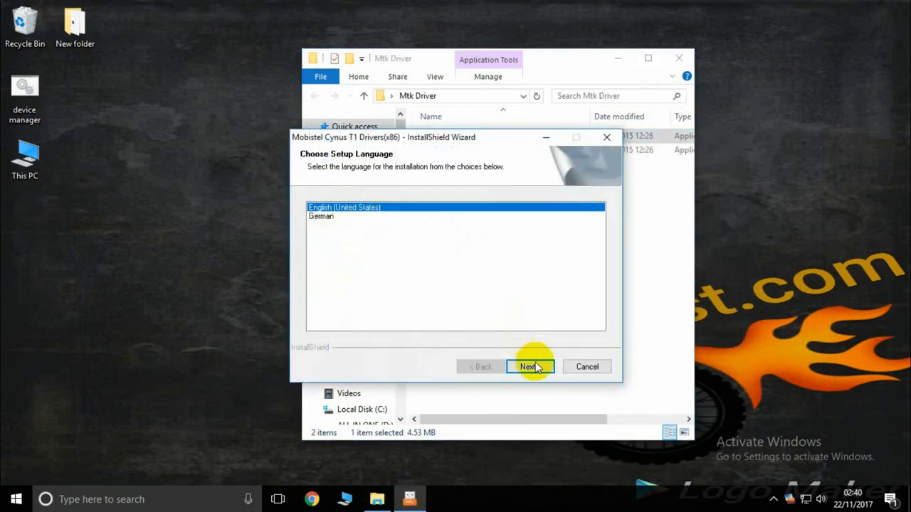
click(528, 367)
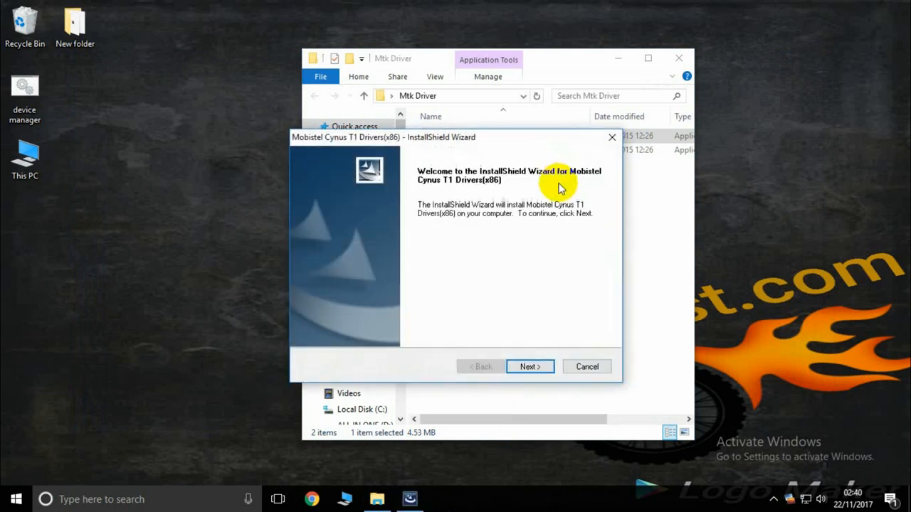
click(530, 366)
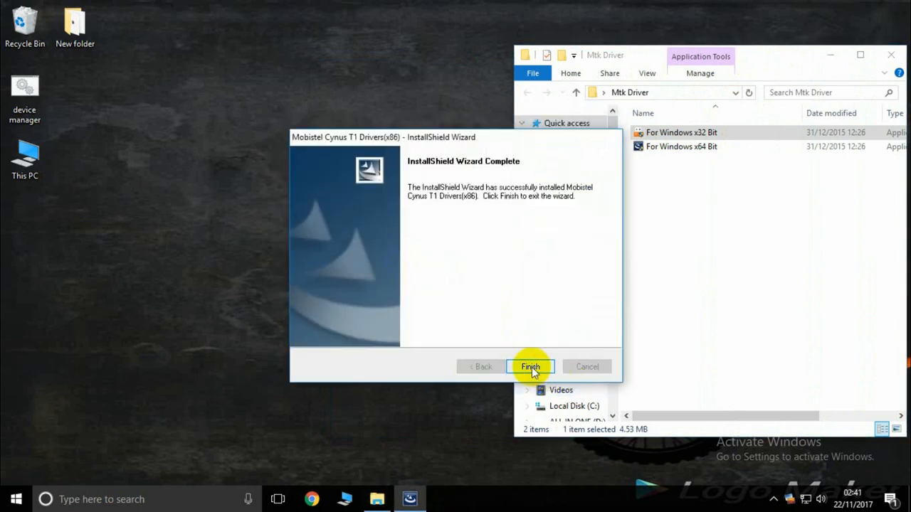
click(530, 367)
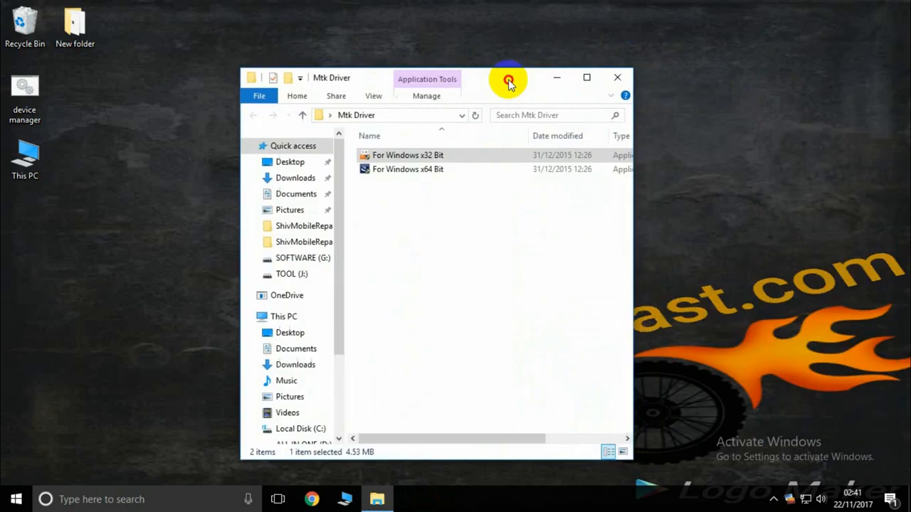
mouse_move(723, 118)
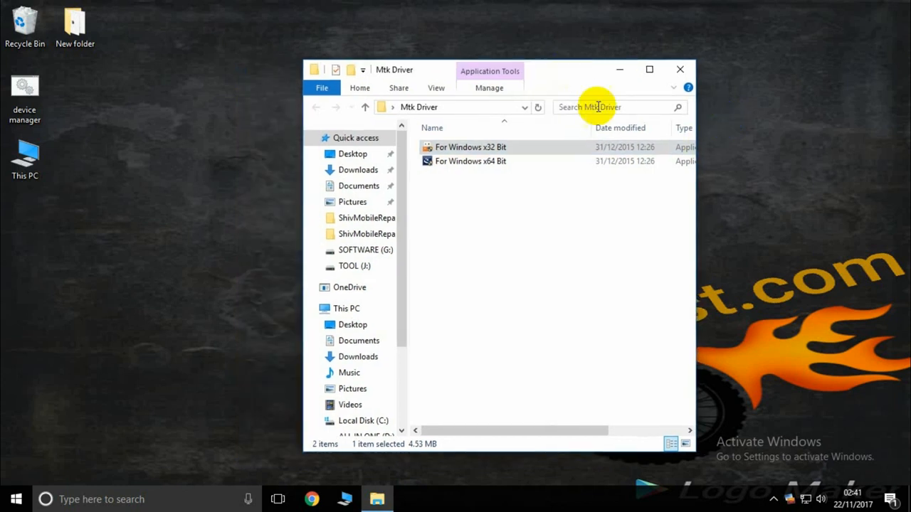
- Close the Mtk Driver Explorer window, leaving the desktop visible
click(679, 69)
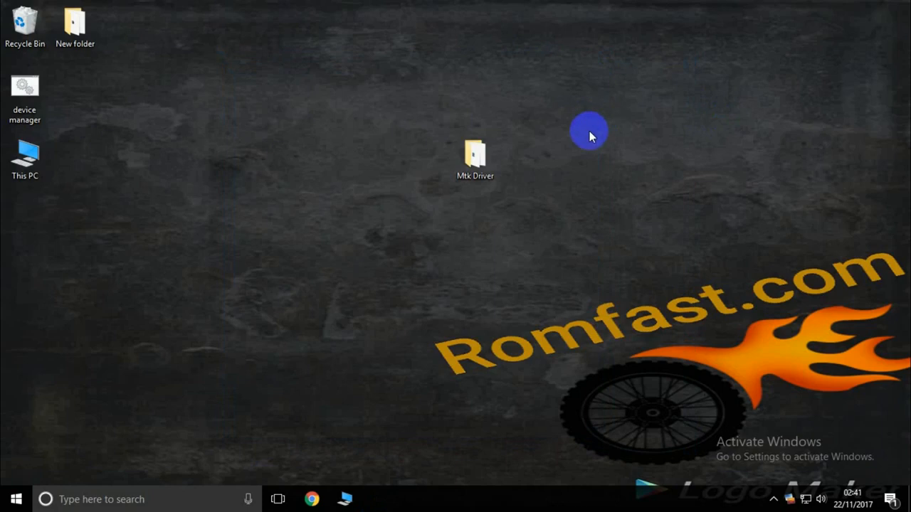